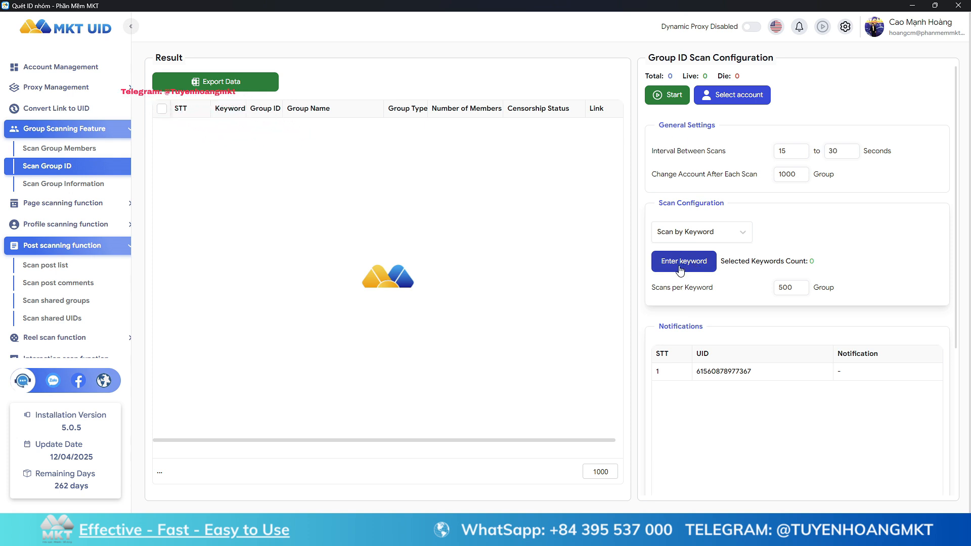
Enter the scan keywords 'online casino' and 'slot games' on separate lines and save them.
{"action": "left_click", "coordinate": [683, 261]}
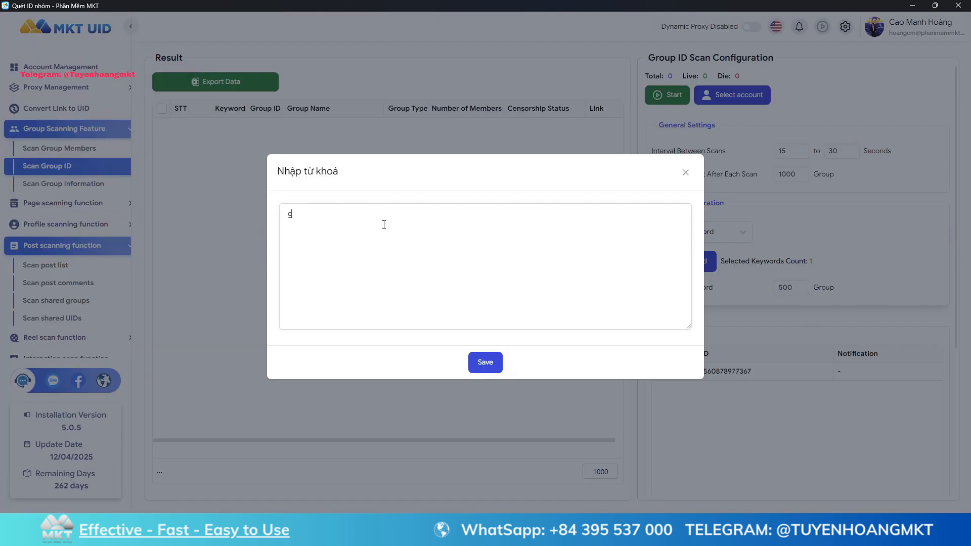
{"action": "type", "text": "casi"}
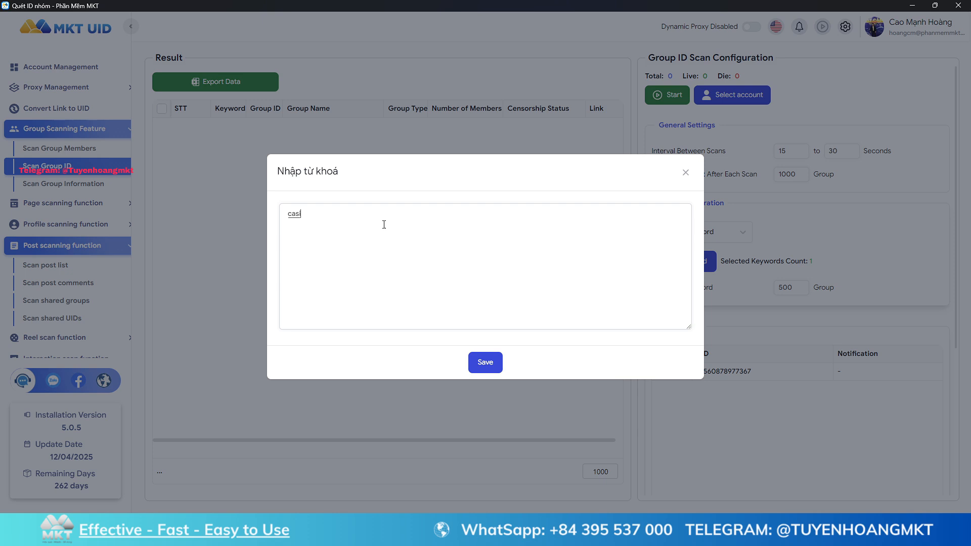
{"action": "type", "text": "onlinme"}
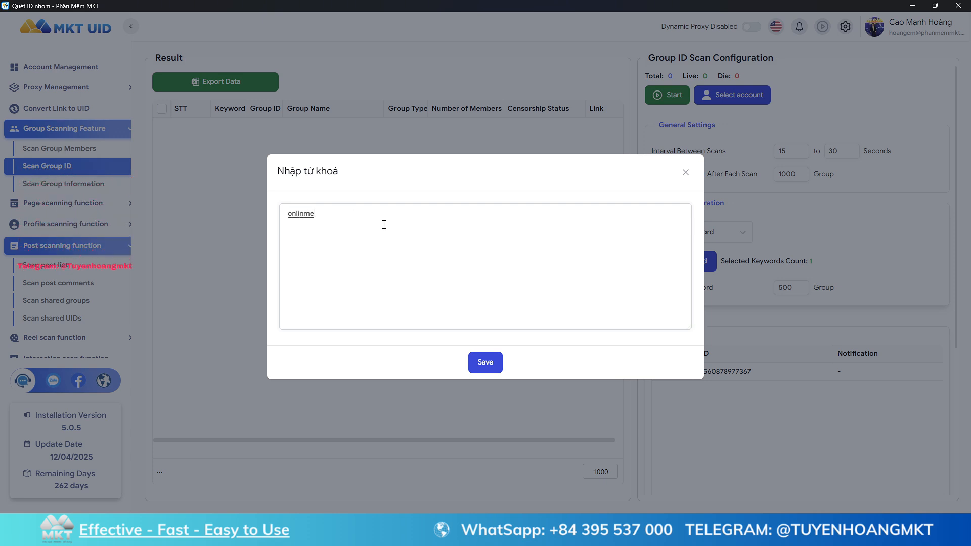
{"action": "type", "text": "online casino"}
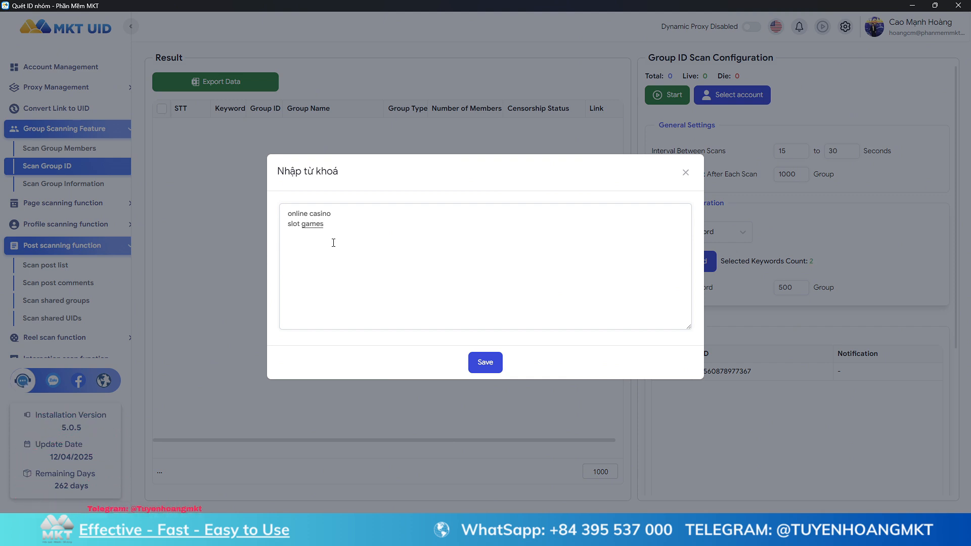
{"action": "left_click", "coordinate": [484, 362]}
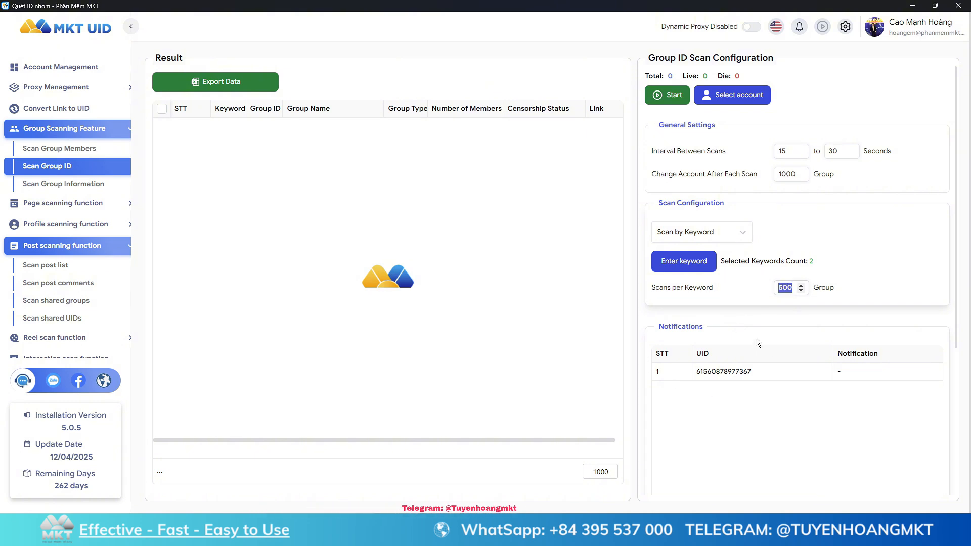
Choose one live account and start the keyword scan, collecting 1,000 groups.
{"action": "left_click", "coordinate": [731, 95]}
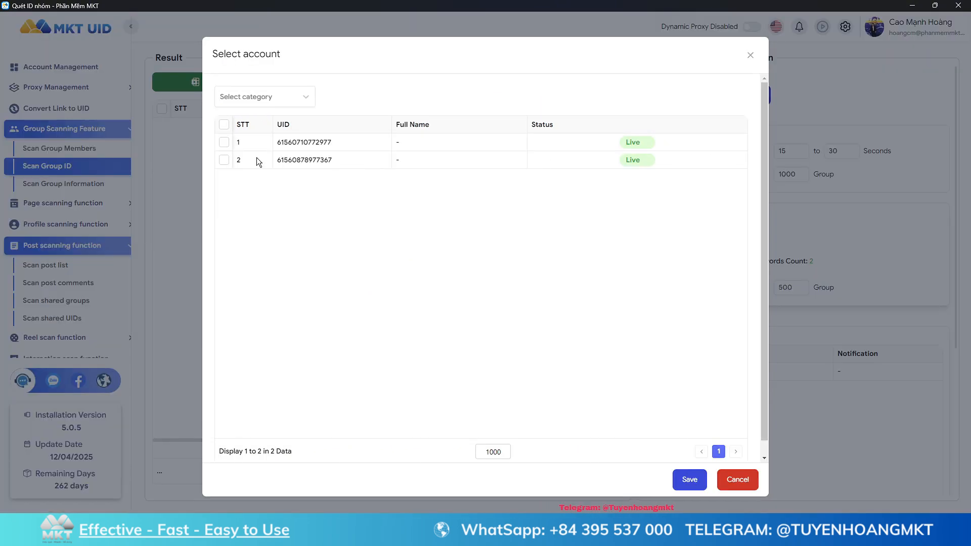
{"action": "left_click", "coordinate": [688, 479]}
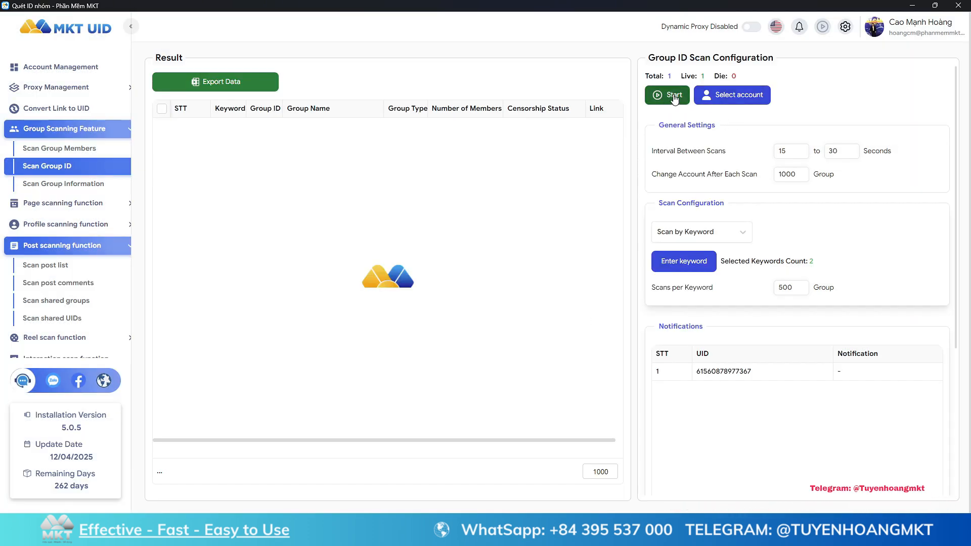
{"action": "left_click", "coordinate": [667, 95]}
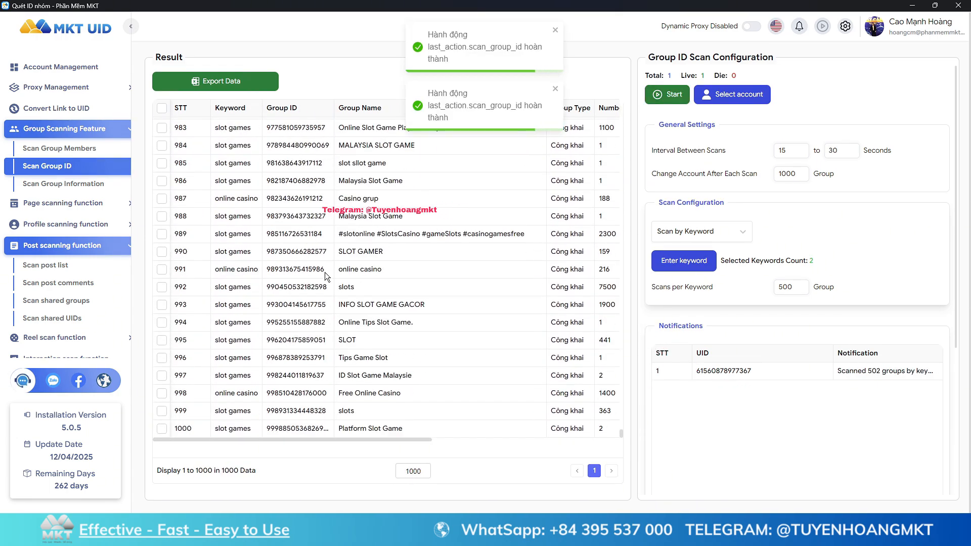
Select all 1,000 scanned groups and export them to an Excel file in Downloads.
{"action": "left_click", "coordinate": [162, 108]}
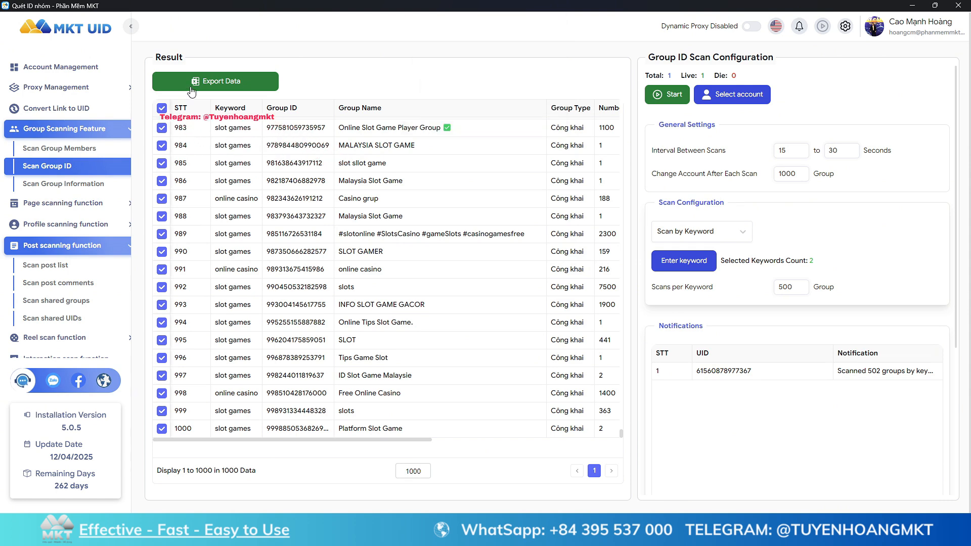
{"action": "left_click", "coordinate": [214, 81]}
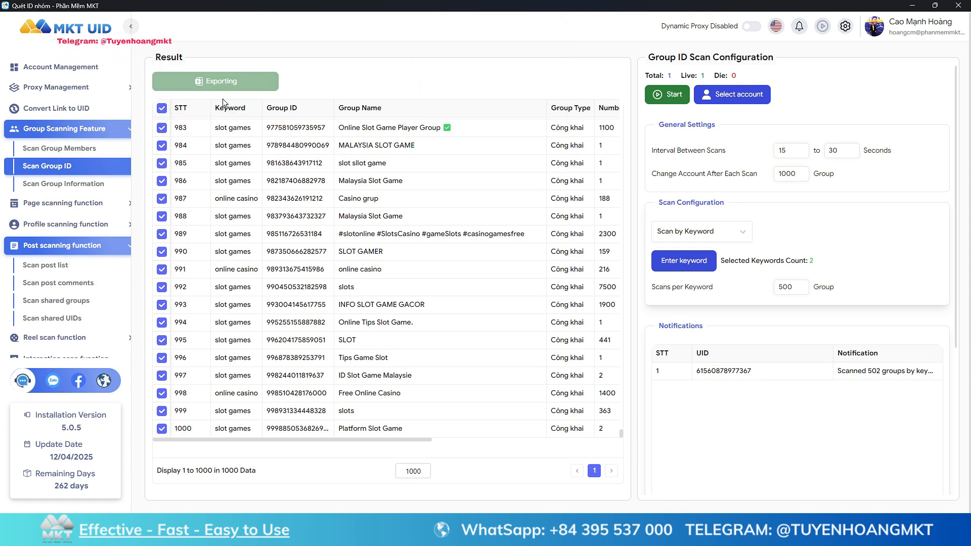
{"action": "left_click", "coordinate": [215, 81]}
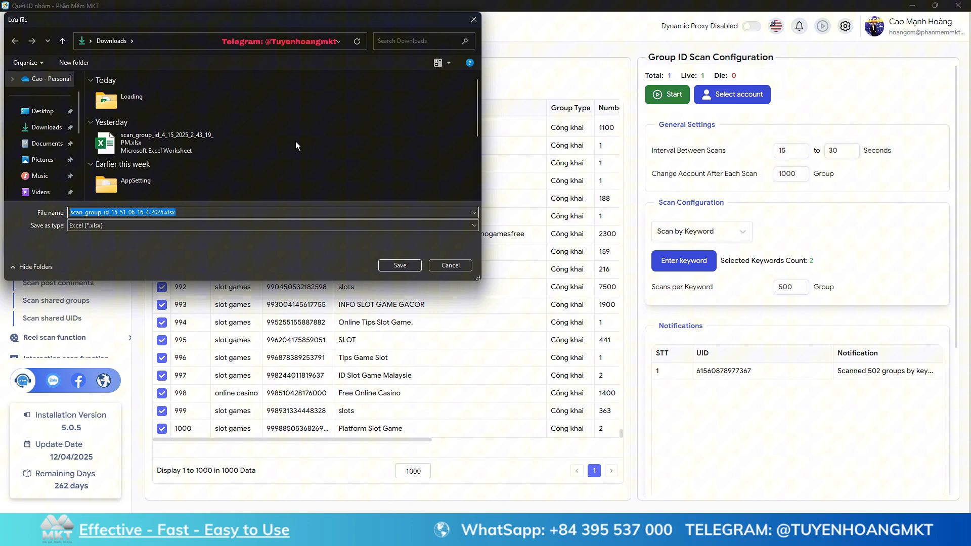
{"action": "left_click", "coordinate": [400, 265]}
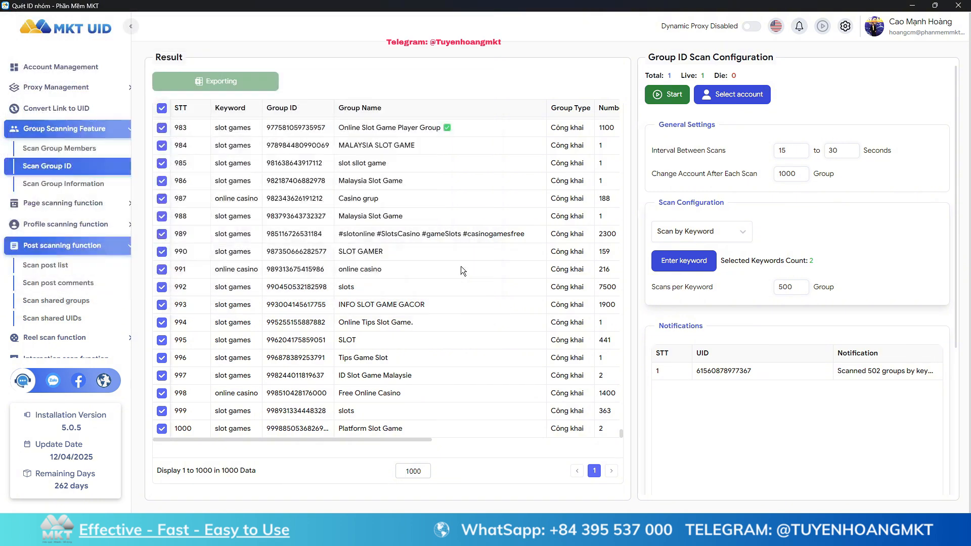
Locate the exported xlsx in Downloads and view its group IDs and Facebook links.
{"action": "left_click", "coordinate": [214, 81]}
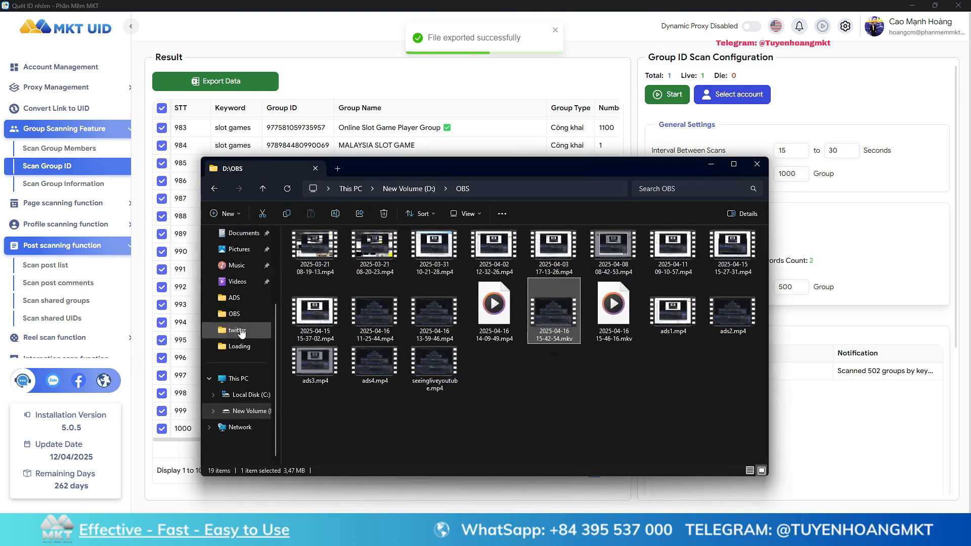
{"action": "left_click", "coordinate": [242, 317]}
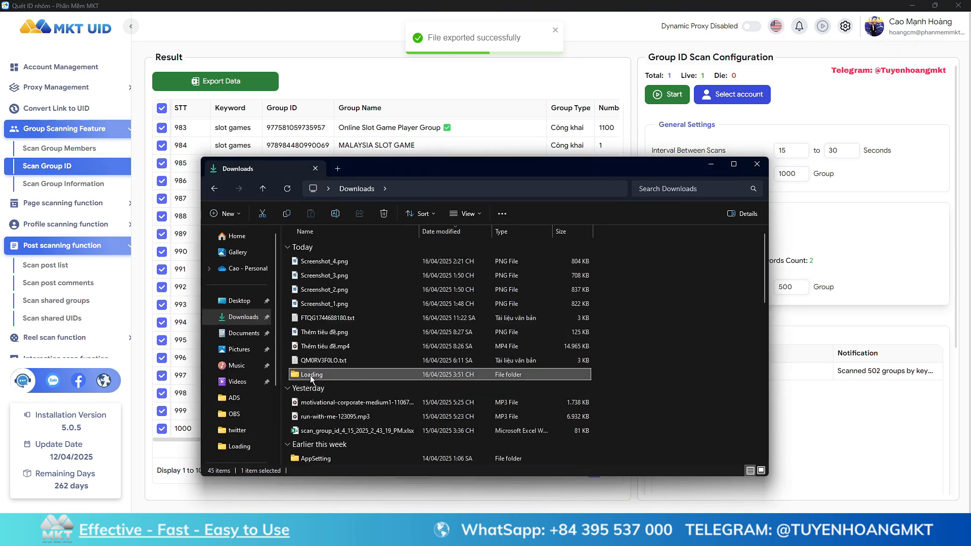
{"action": "double_click", "coordinate": [310, 374]}
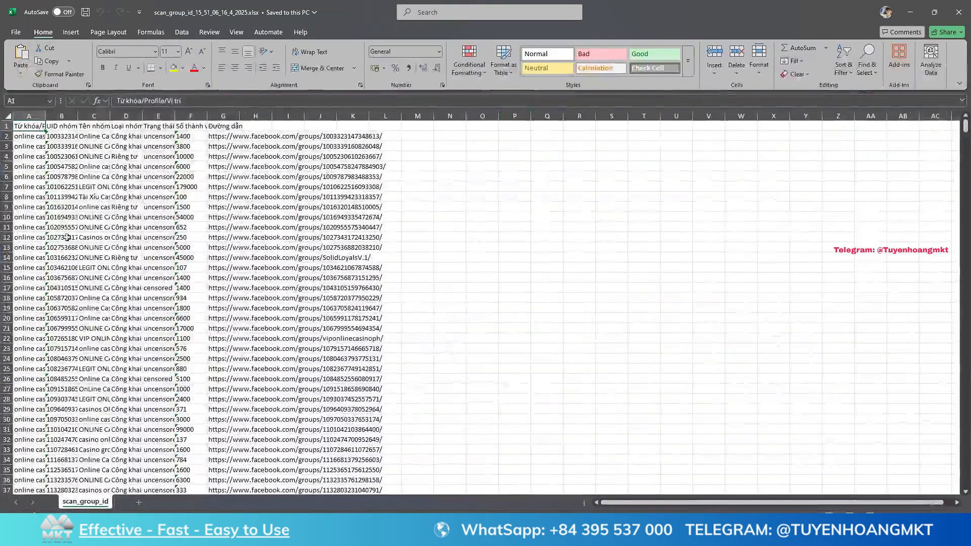
{"action": "scroll", "scroll_direction": "down", "scroll_amount": 3}
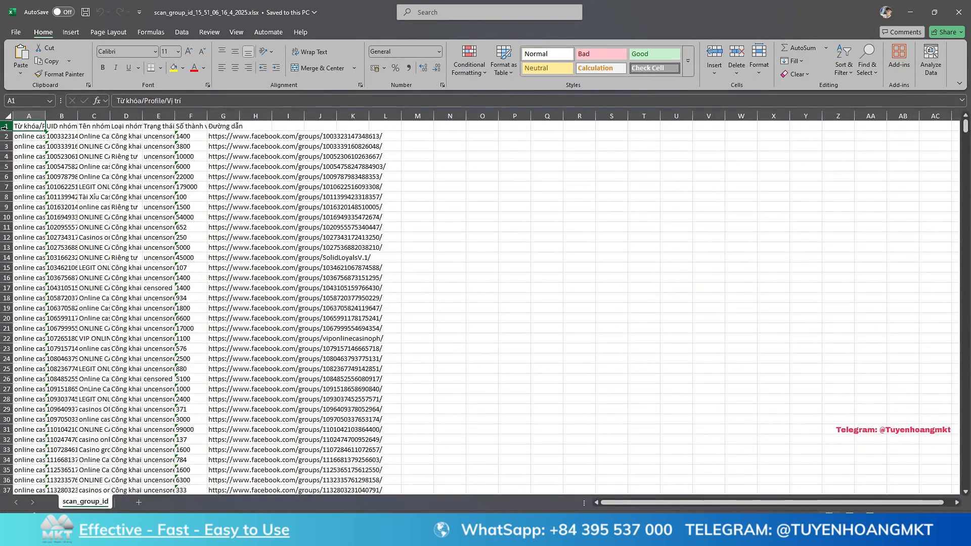
{"action": "right_click", "coordinate": [28, 126]}
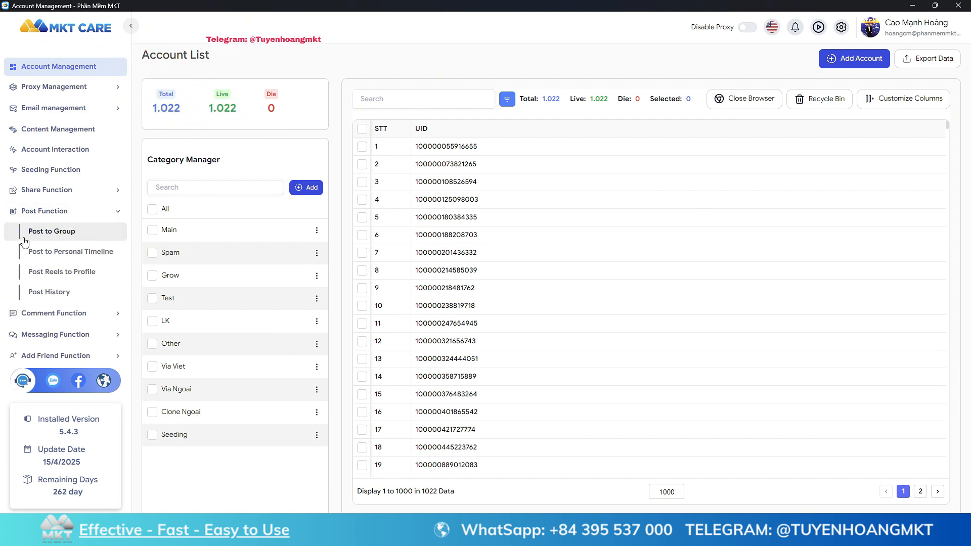
{"action": "left_click", "coordinate": [51, 231]}
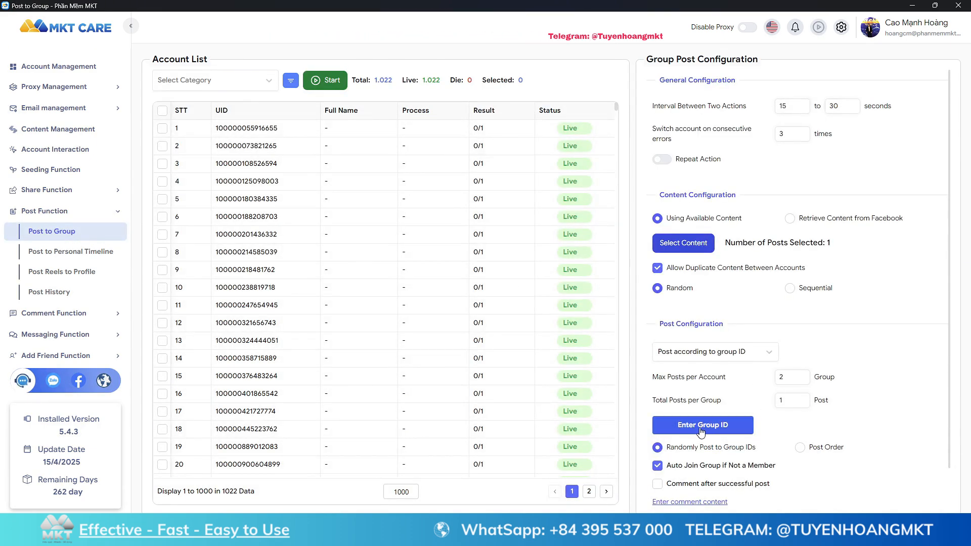
{"action": "scroll", "scroll_direction": "down", "scroll_amount": 3}
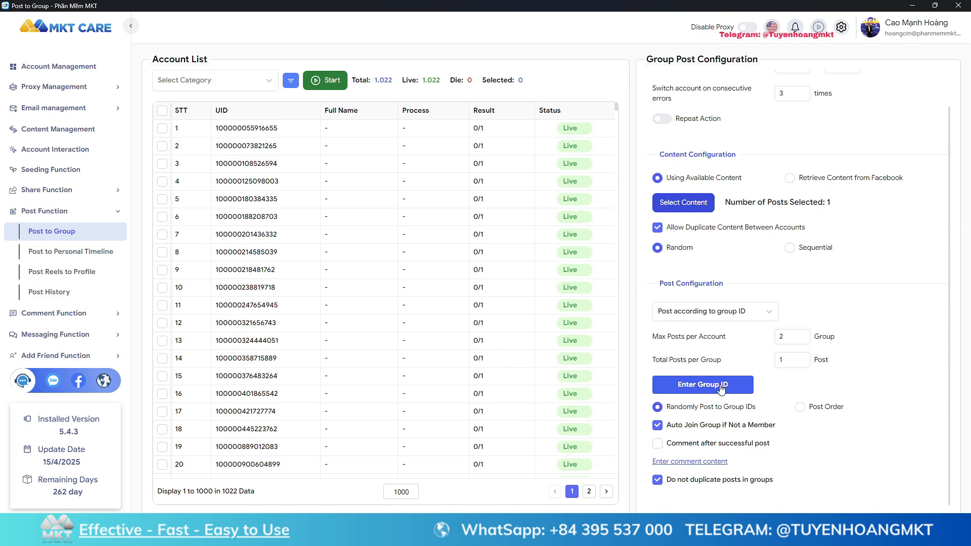
{"action": "left_click", "coordinate": [702, 385]}
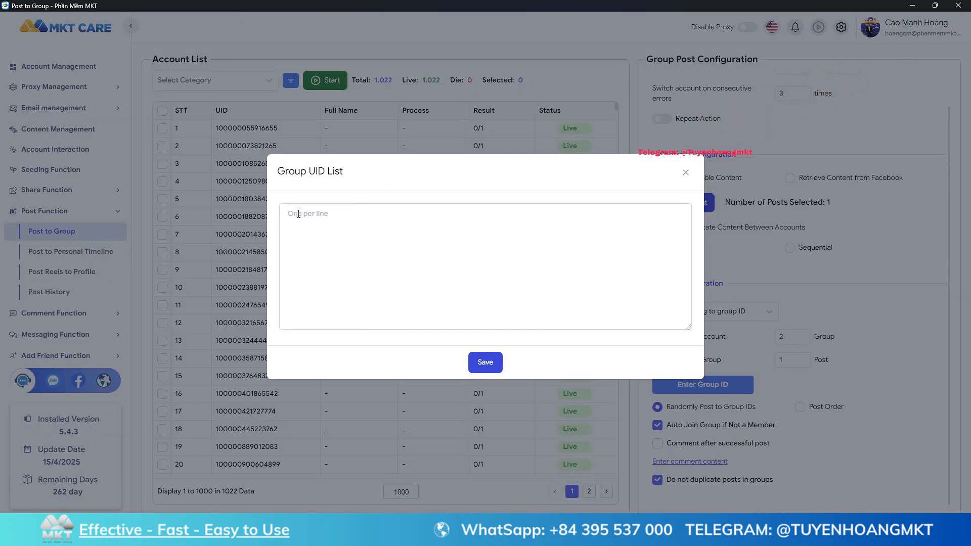
{"action": "type", "text": "983793643732327"}
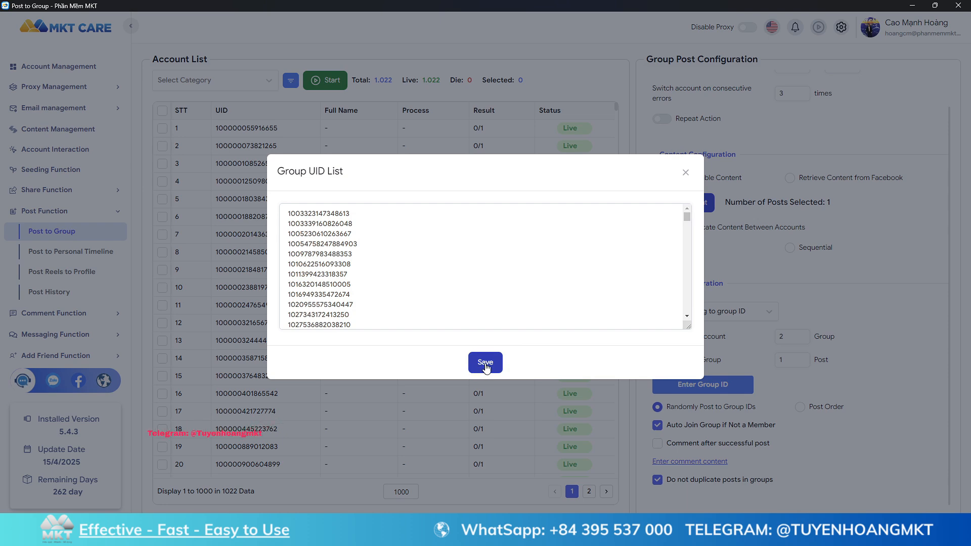
{"action": "left_click", "coordinate": [485, 362]}
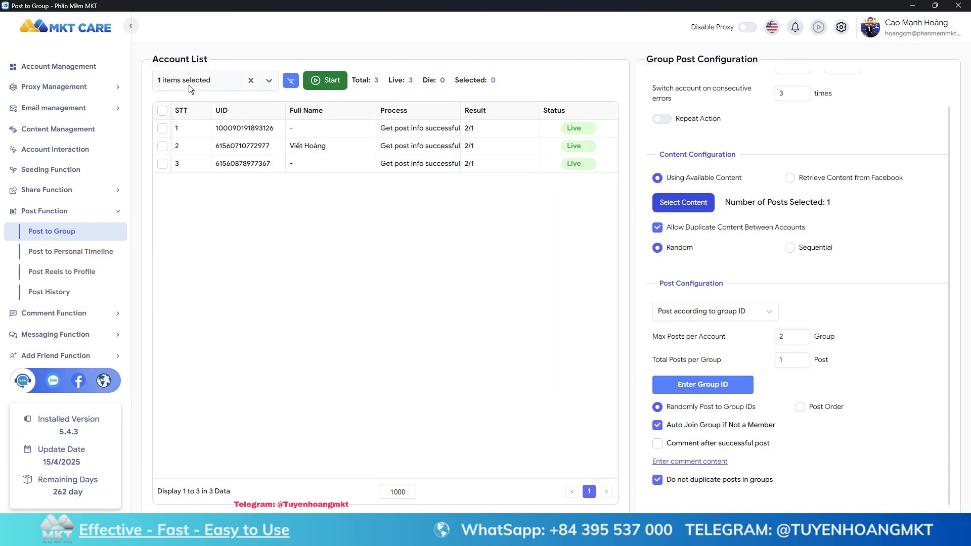
Load accounts from seven categories, select all 22, and bring up Select Content.
{"action": "left_click", "coordinate": [181, 143]}
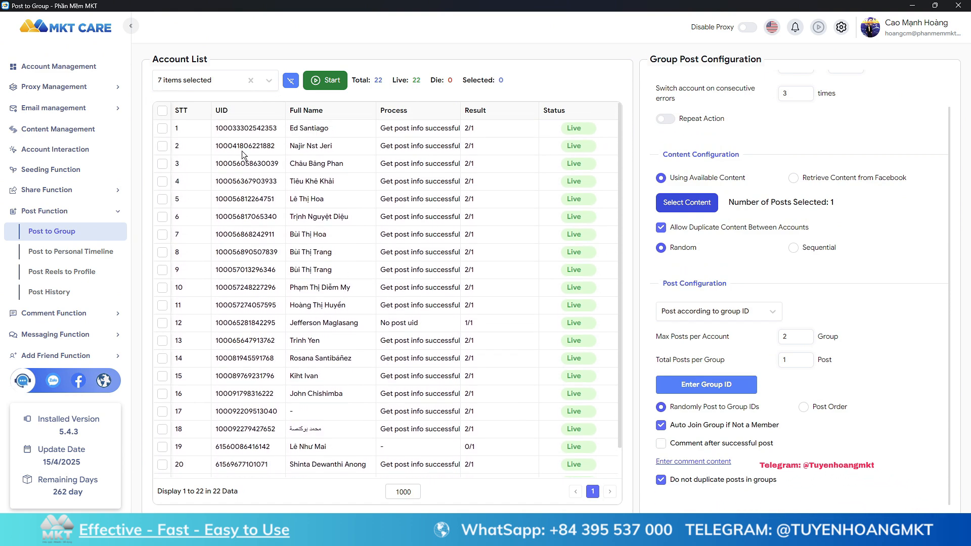
{"action": "left_click", "coordinate": [162, 110]}
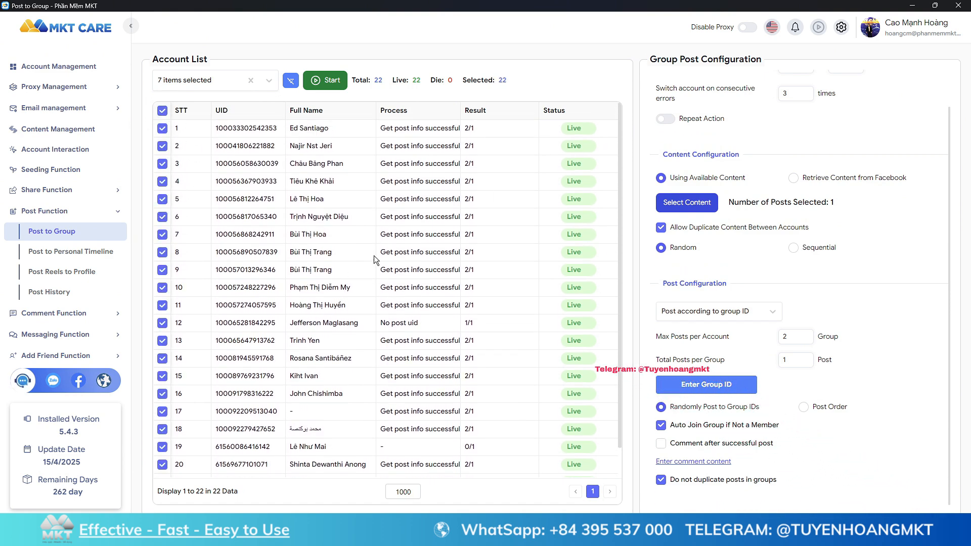
{"action": "left_click", "coordinate": [686, 203]}
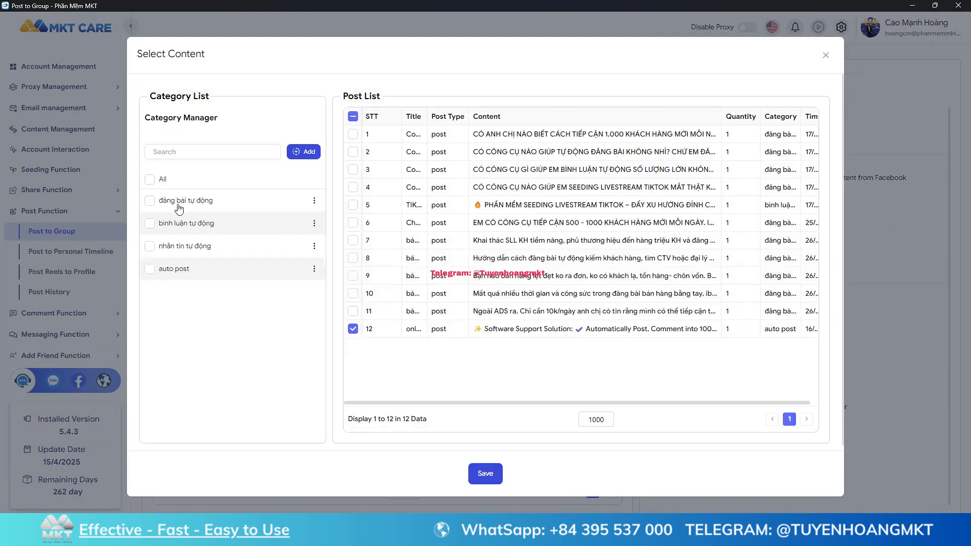
Save the one auto-post category item as content and set maximum groups per account to 50.
{"action": "left_click", "coordinate": [353, 329]}
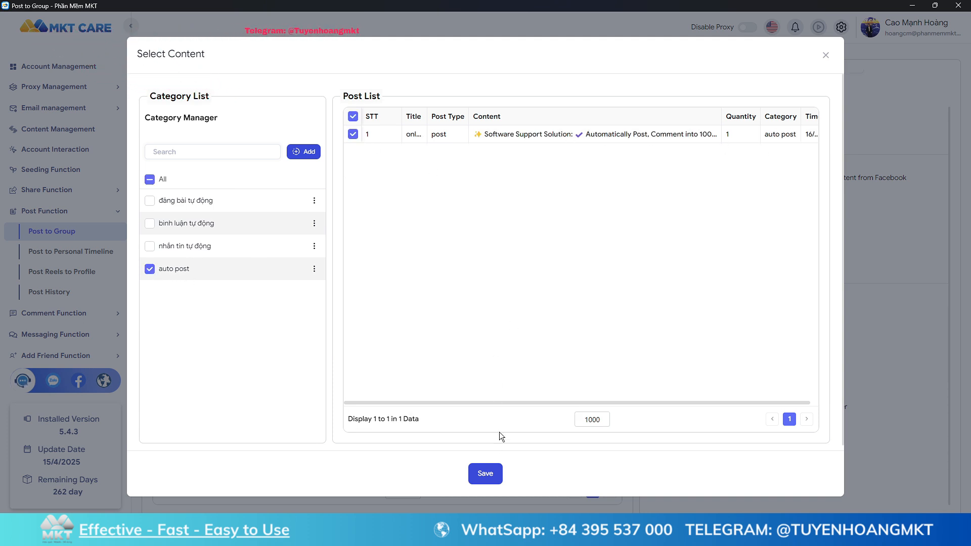
{"action": "left_click", "coordinate": [484, 473]}
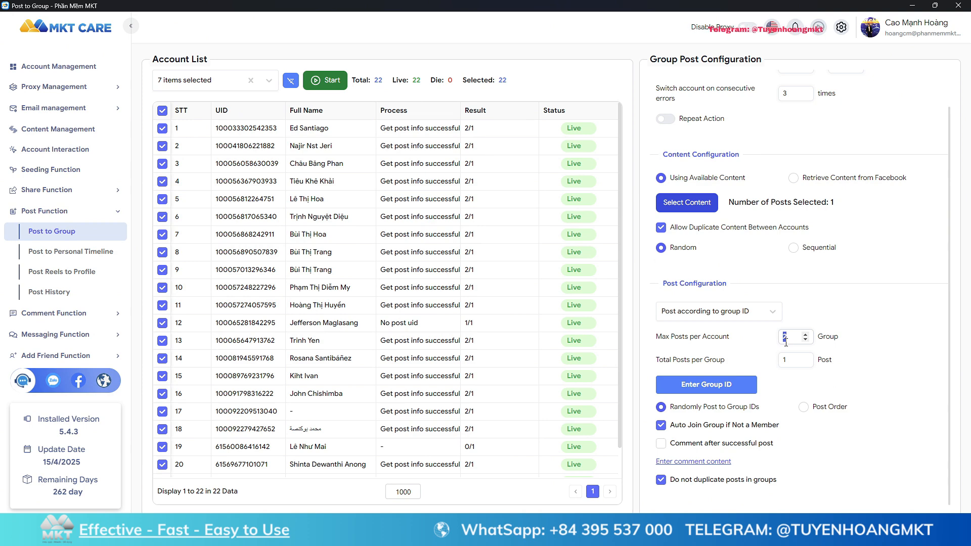
{"action": "left_click", "coordinate": [792, 336]}
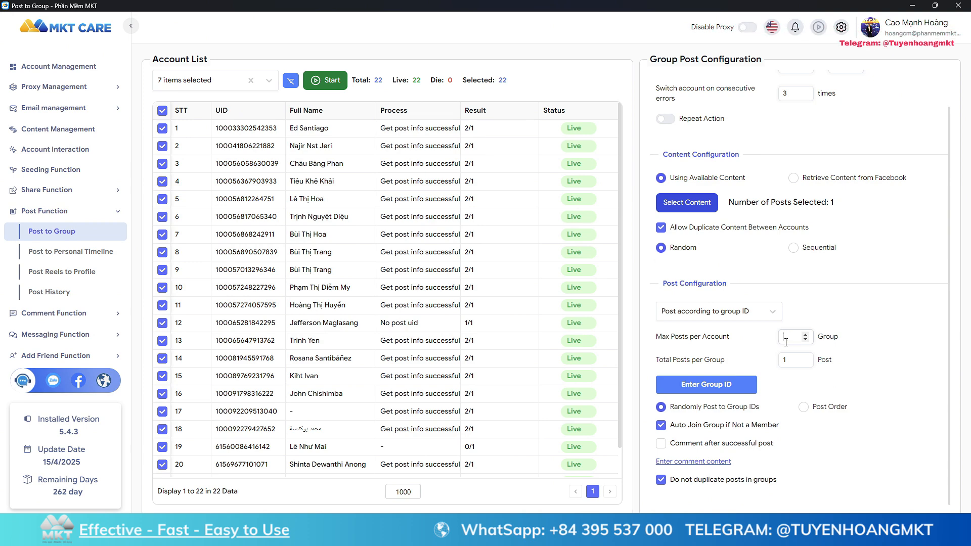
{"action": "type", "text": "50"}
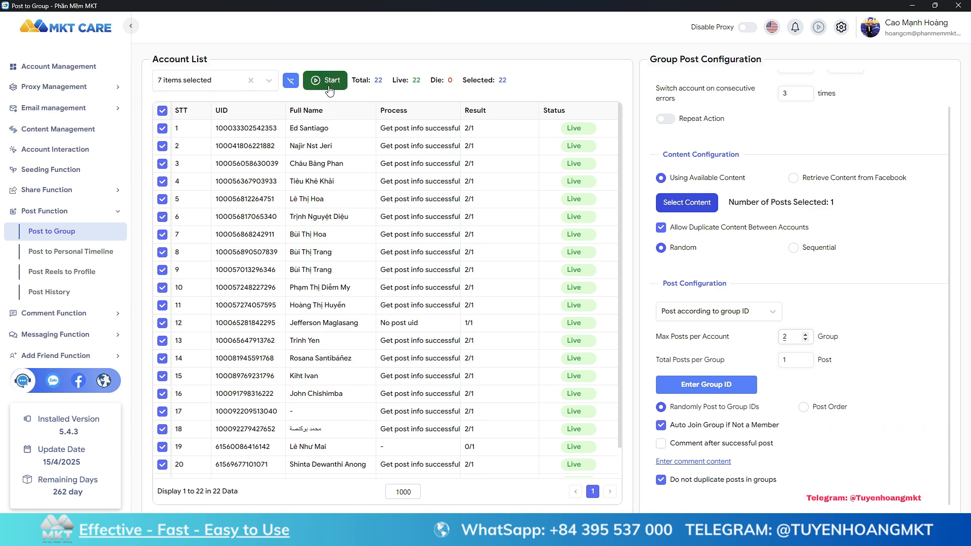
Run group posting for the accounts, stop it, and review successes in Post History.
{"action": "left_click", "coordinate": [325, 81]}
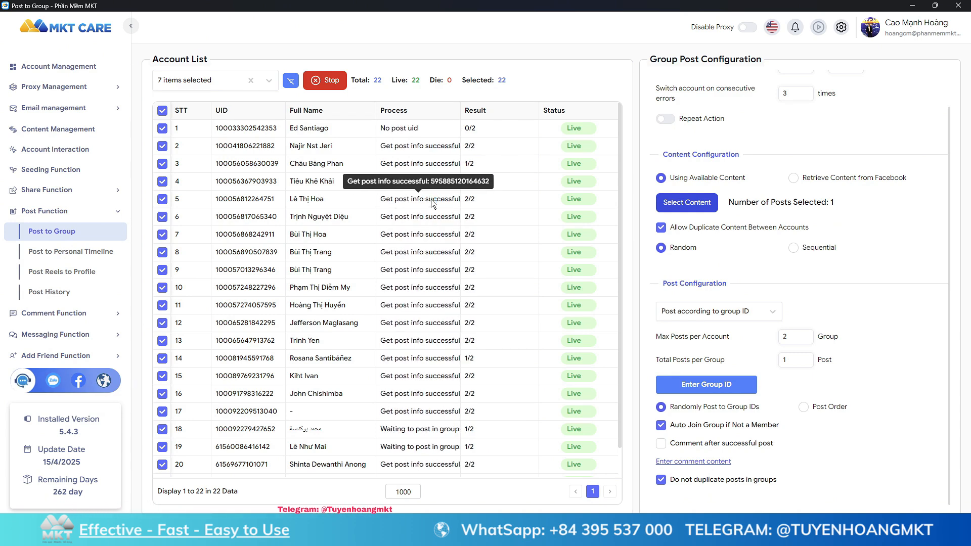
{"action": "left_click", "coordinate": [323, 80]}
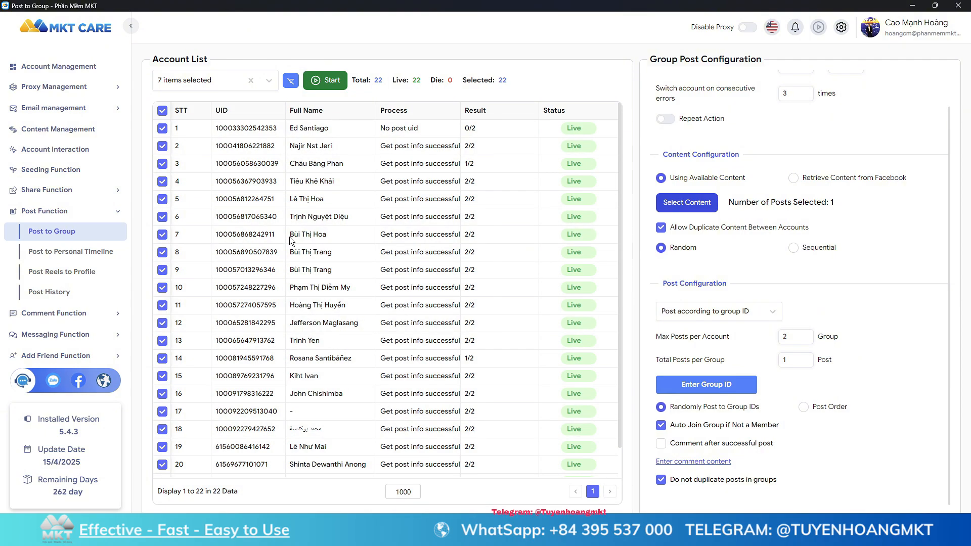
{"action": "left_click", "coordinate": [48, 291]}
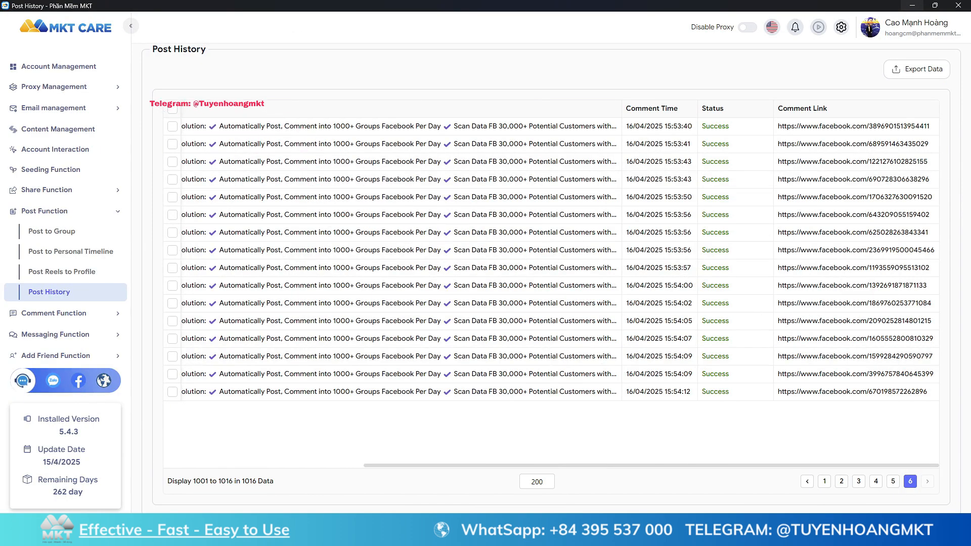
Follow a successful post's link and check the published casino post text on Facebook.
{"action": "left_click", "coordinate": [854, 302]}
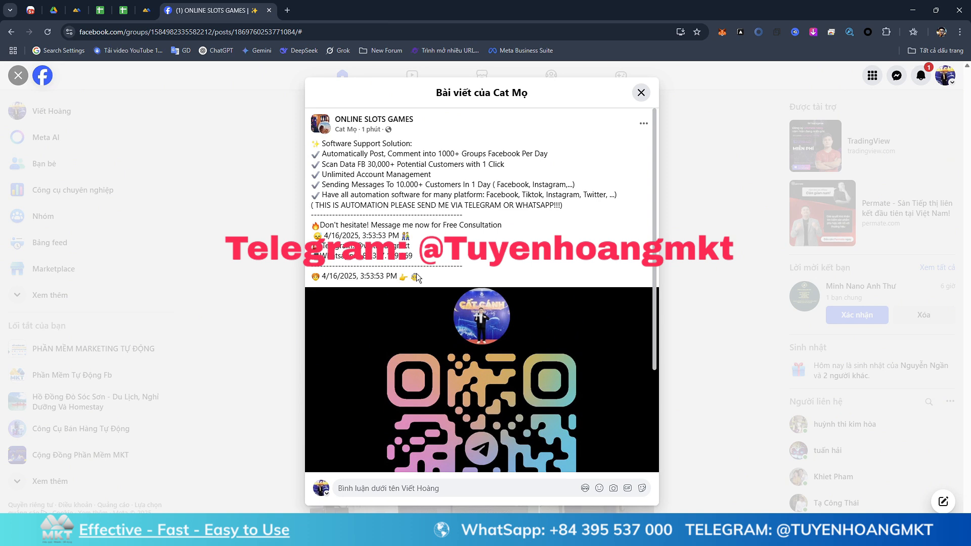
{"action": "left_click_drag", "start_coordinate": [313, 143], "coordinate": [417, 276]}
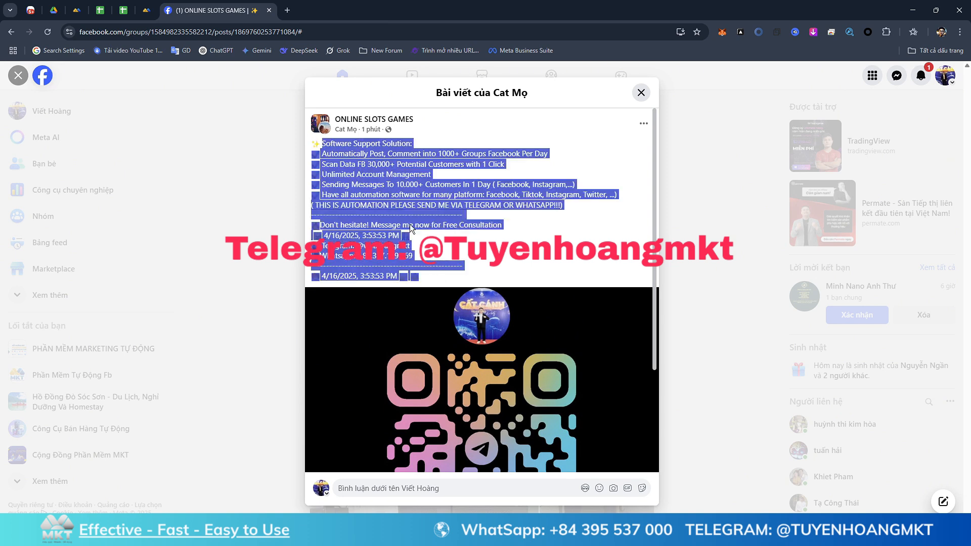